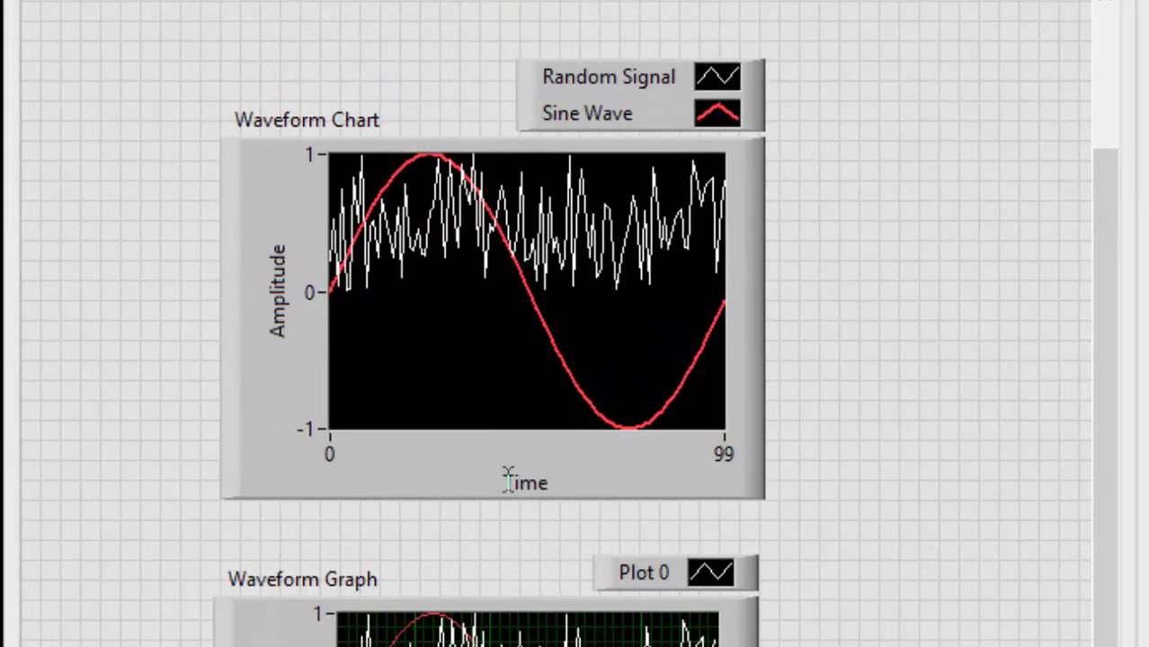
Scroll the Waveform Graph help to read how x0, Δx and the y array bundle
scroll(down, 3)
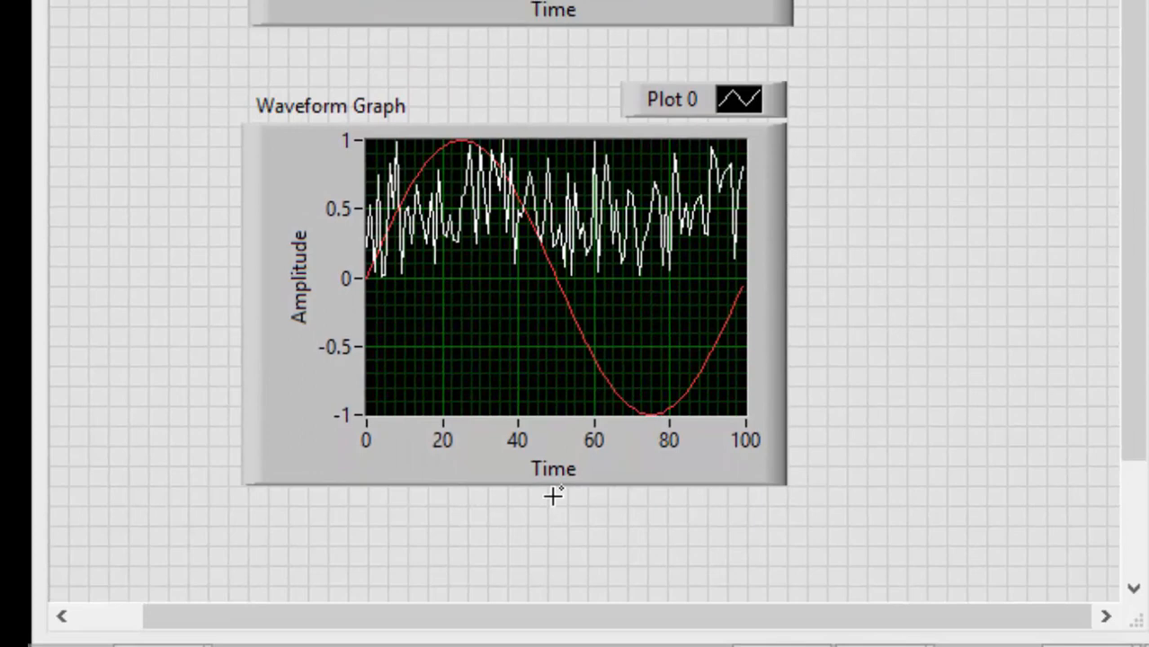
mouse_move(845, 503)
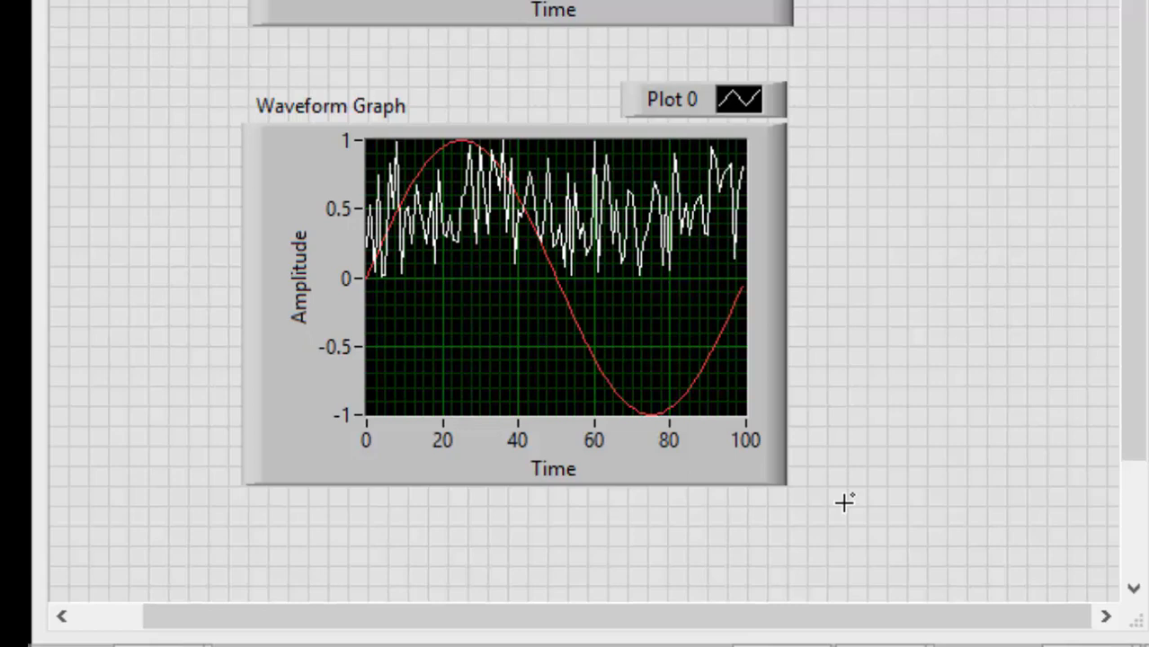
mouse_move(841, 505)
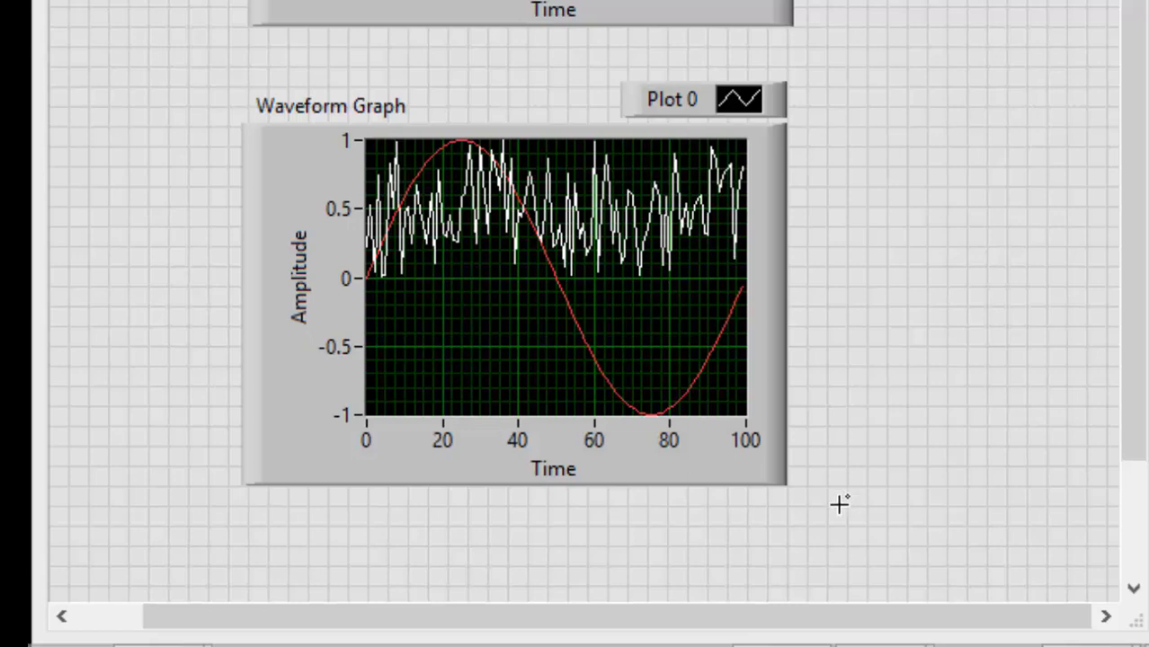
mouse_move(391, 429)
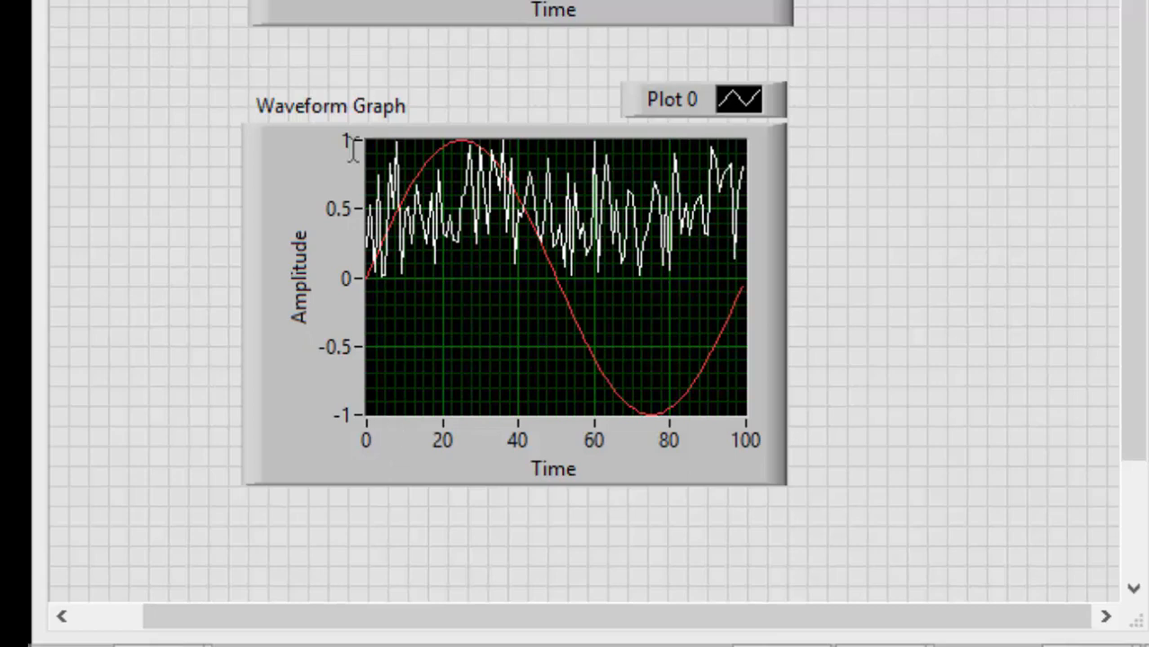
mouse_move(367, 259)
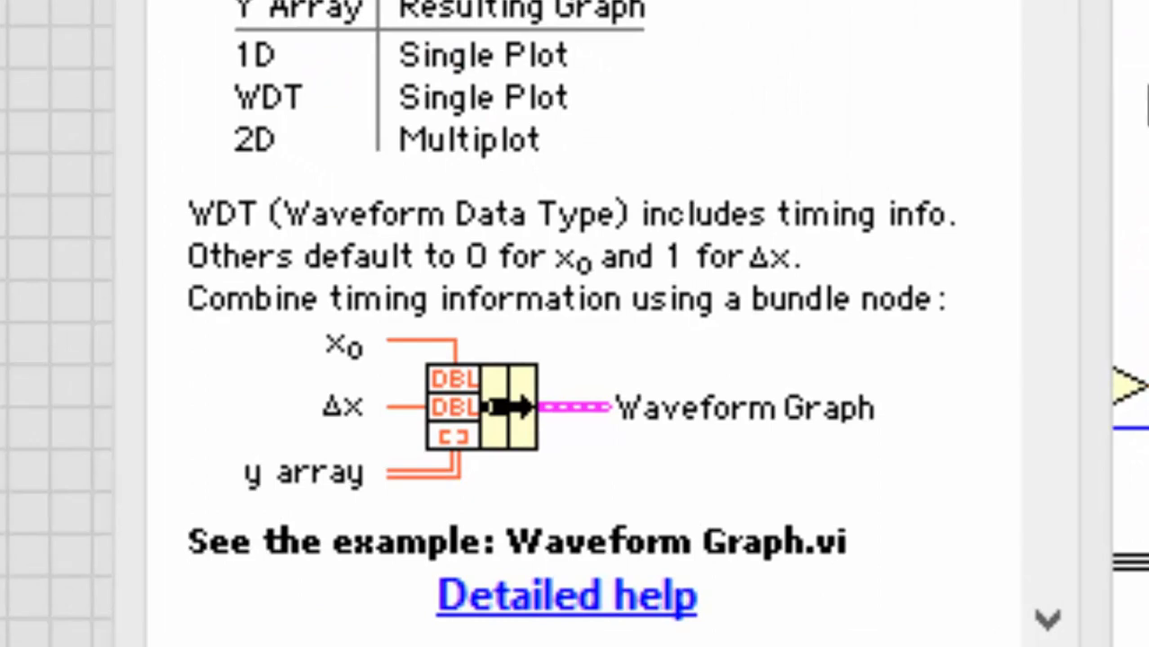
mouse_move(167, 319)
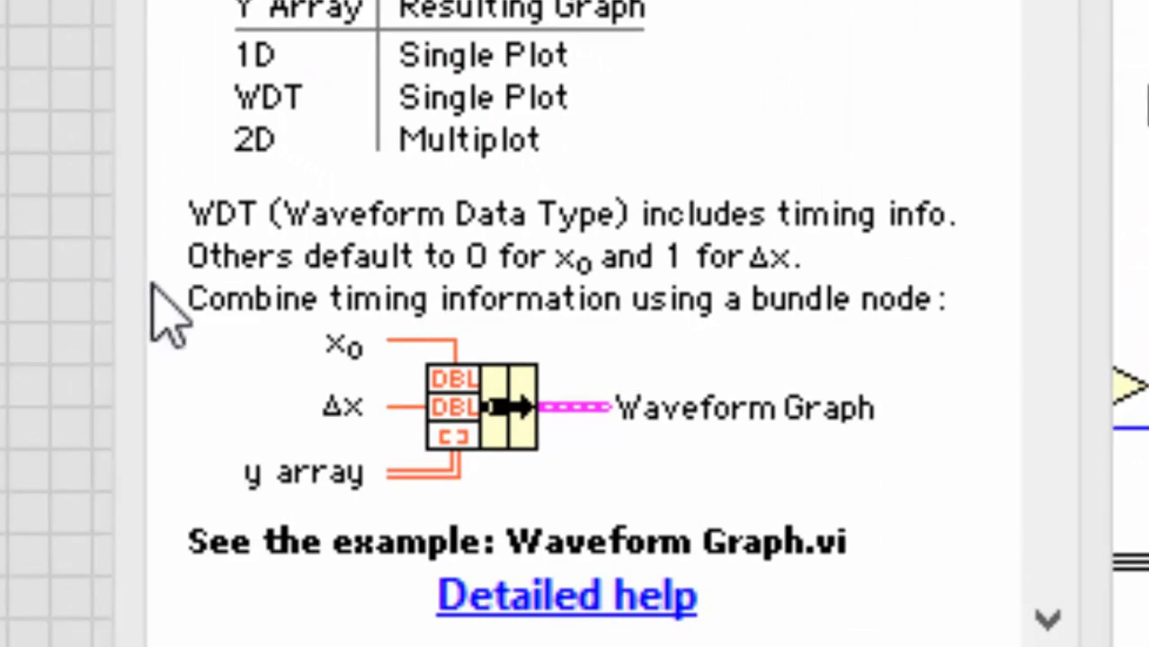
mouse_move(984, 355)
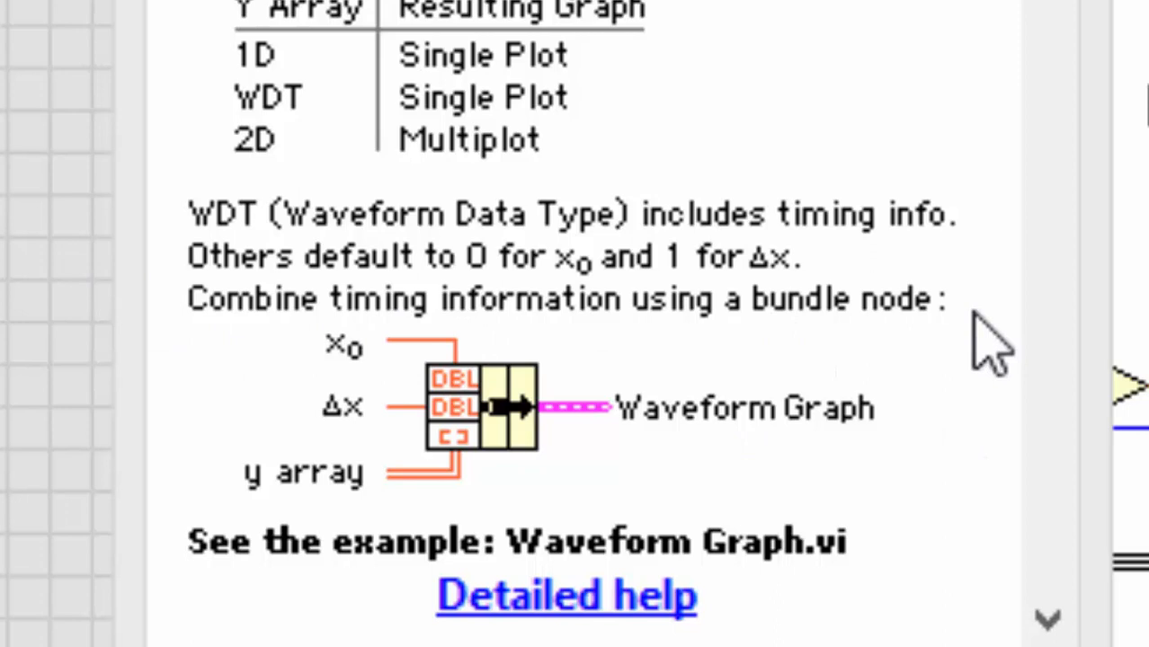
mouse_move(521, 486)
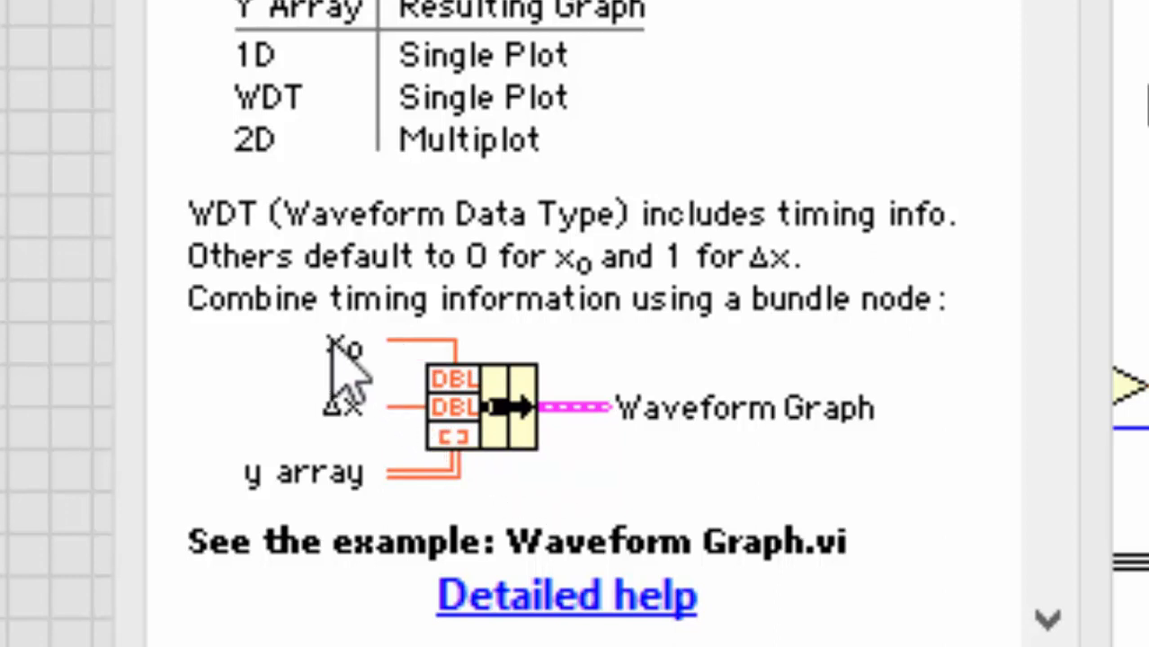
mouse_move(400, 405)
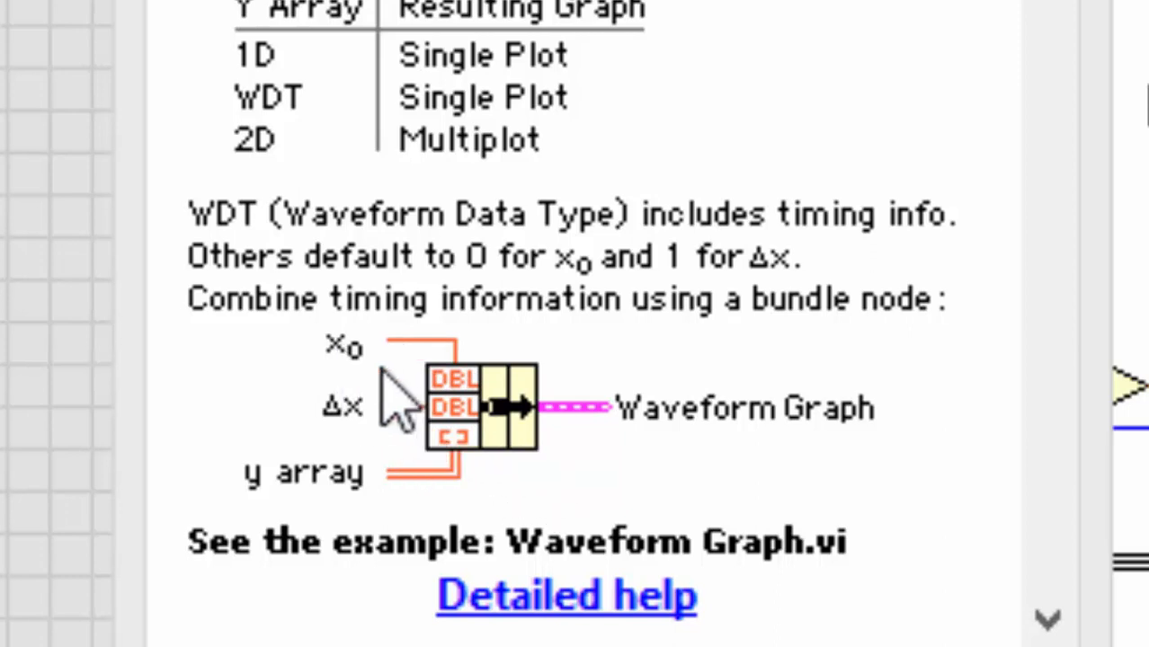
mouse_move(647, 359)
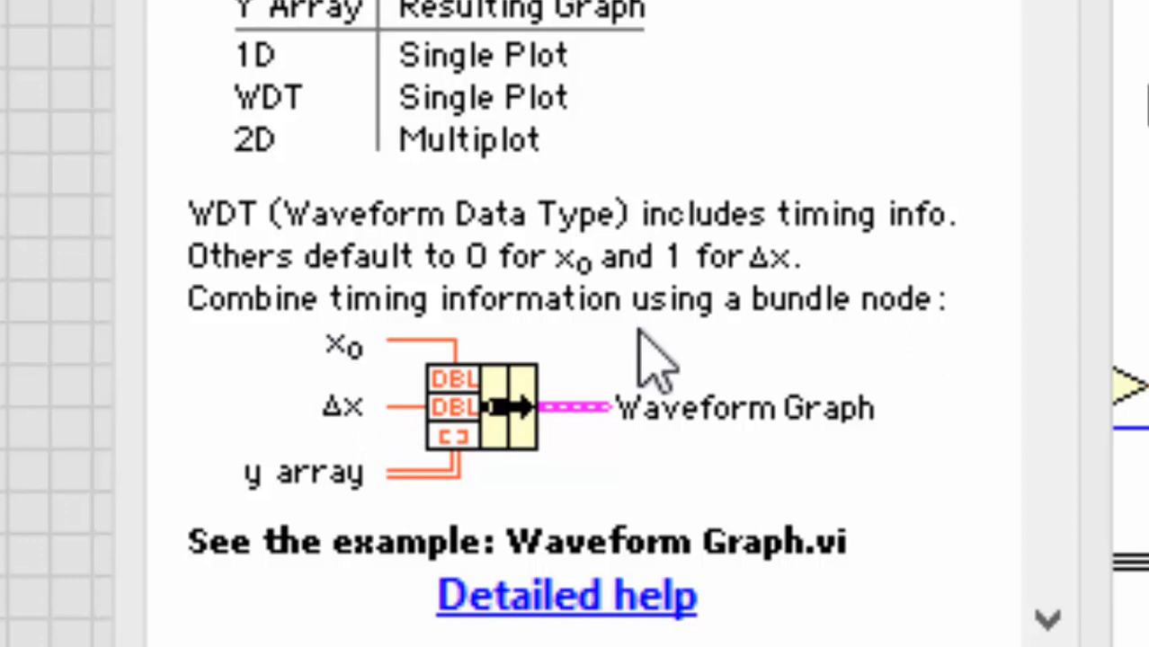
mouse_move(531, 400)
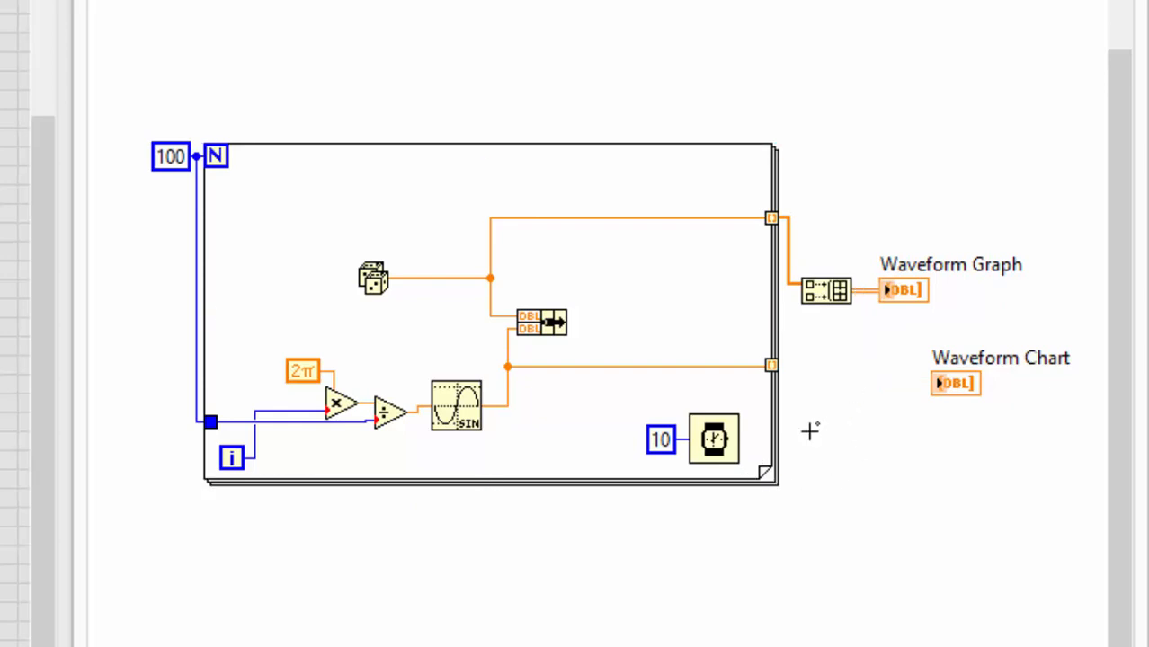
mouse_move(823, 301)
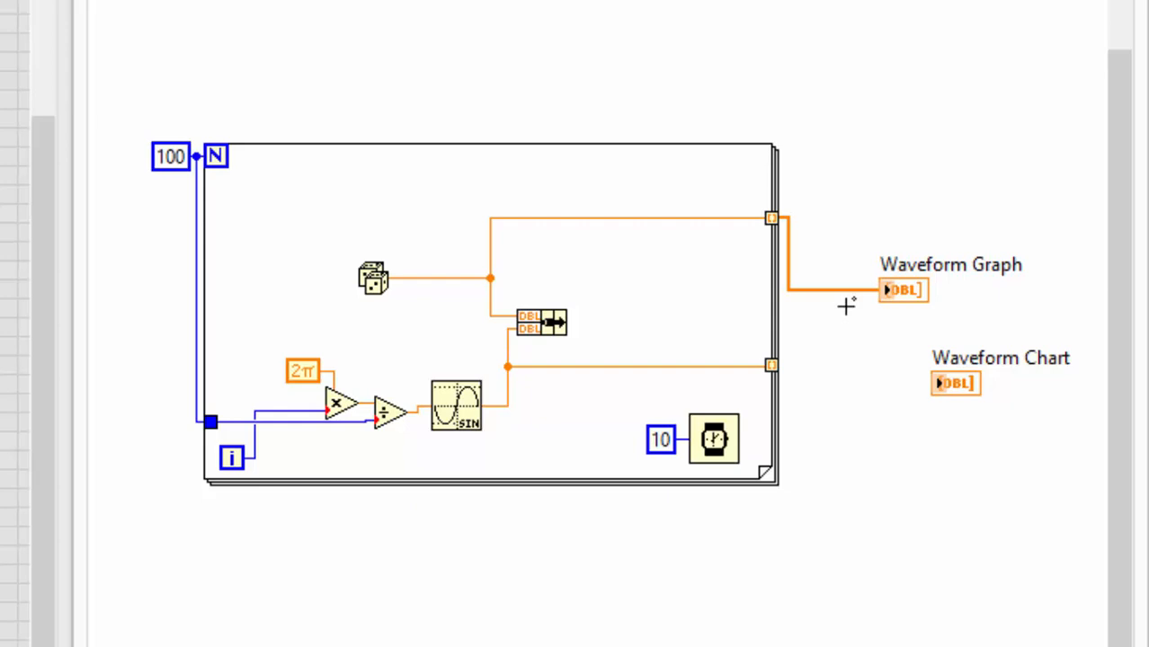
mouse_move(859, 363)
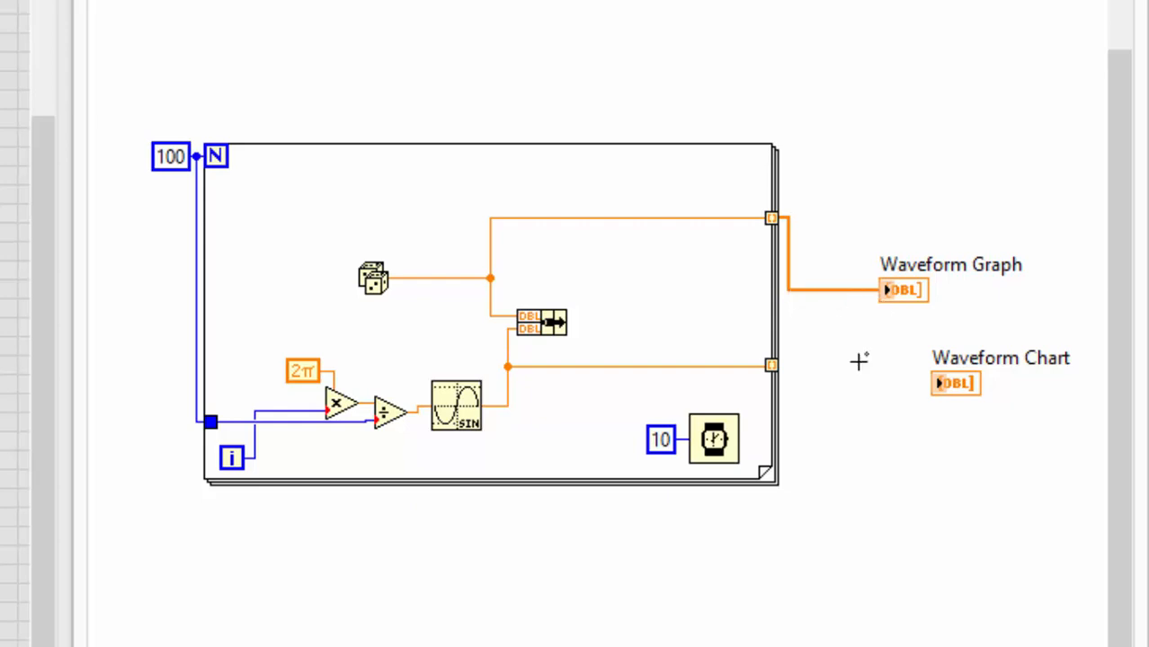
mouse_move(860, 443)
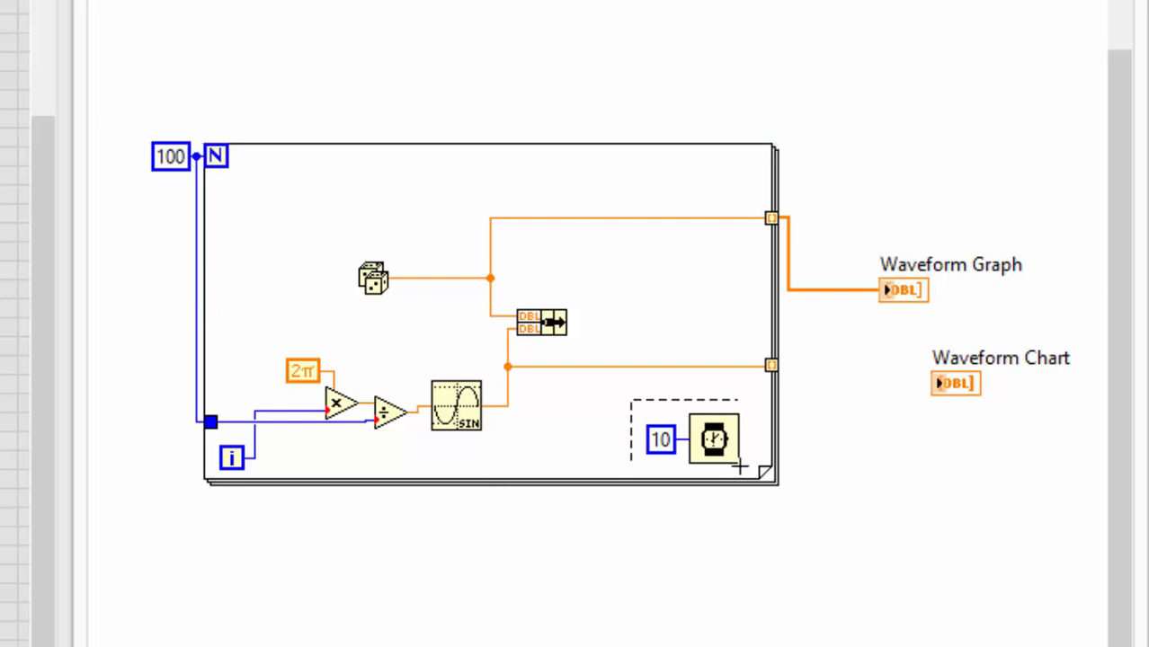
Select the Wait function together with its constant 10
drag(711, 439, 287, 195)
text(bu)
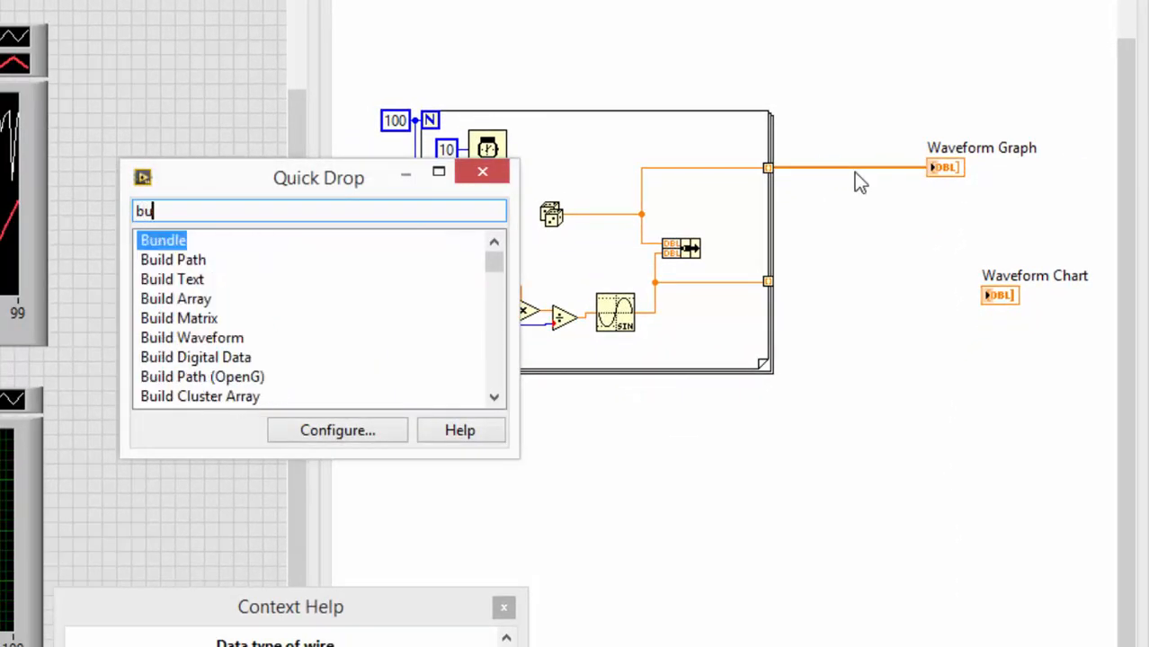
Place a Bundle node from Quick Drop and wire its output to Waveform Graph
text(ndl)
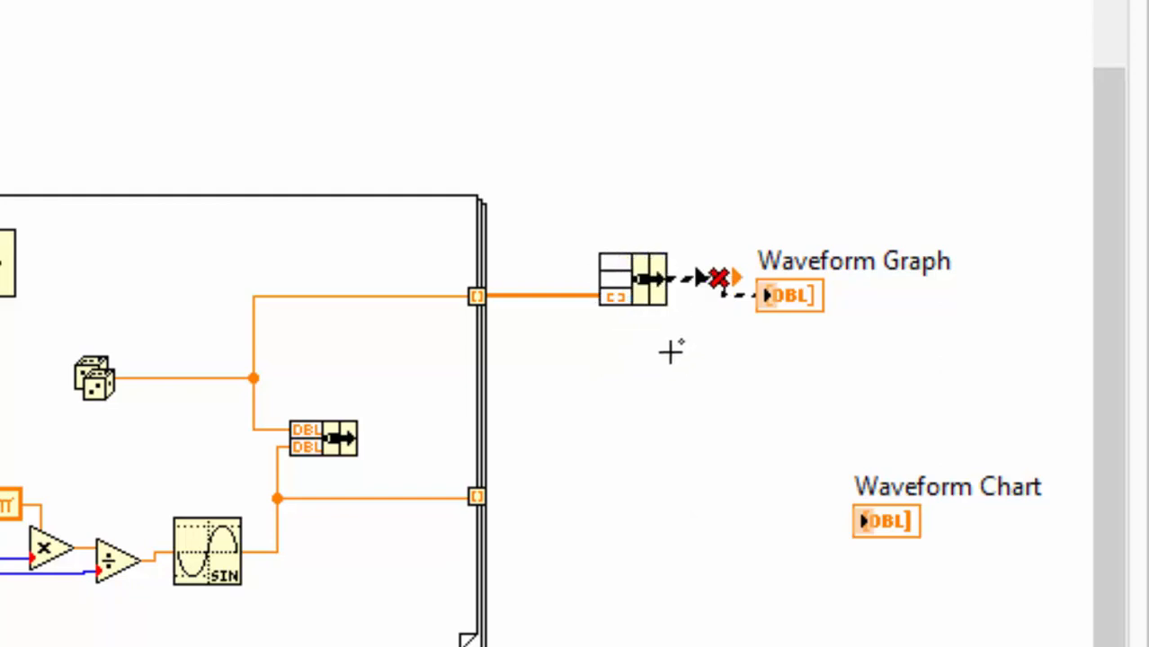
click(629, 284)
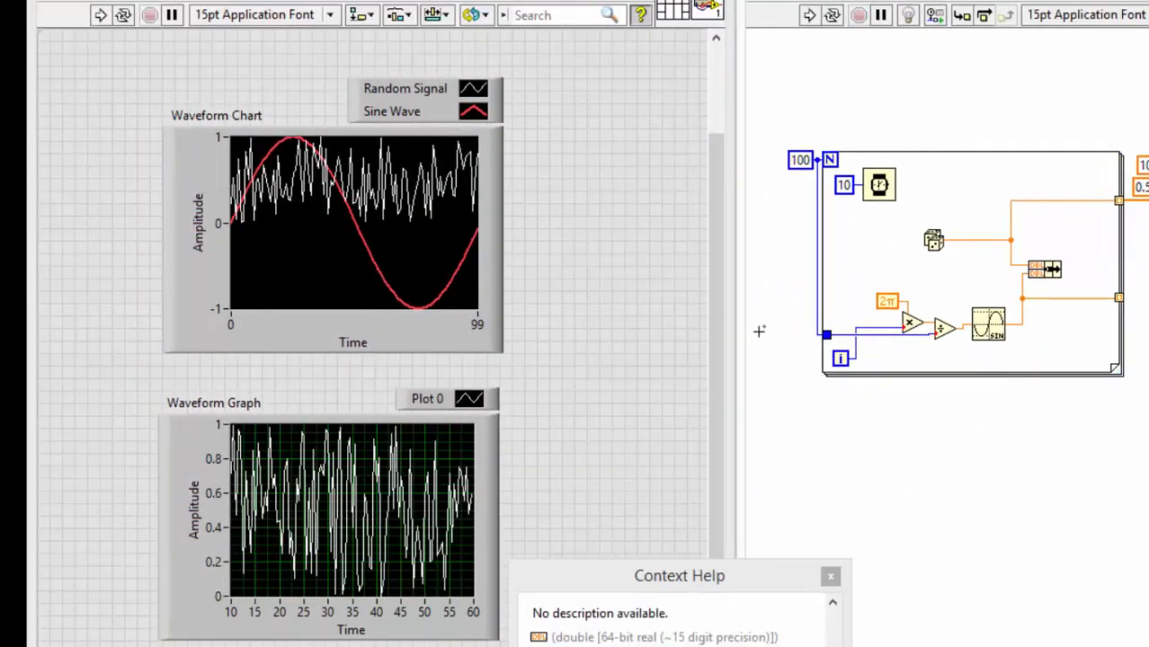
mouse_move(185, 143)
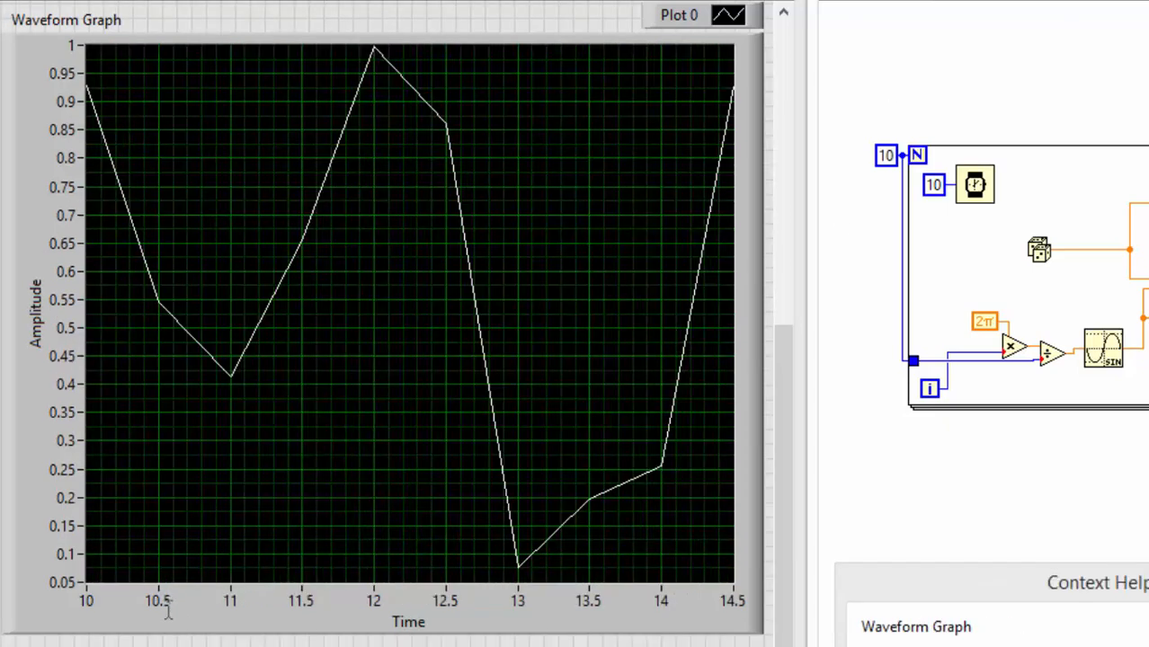
mouse_move(241, 390)
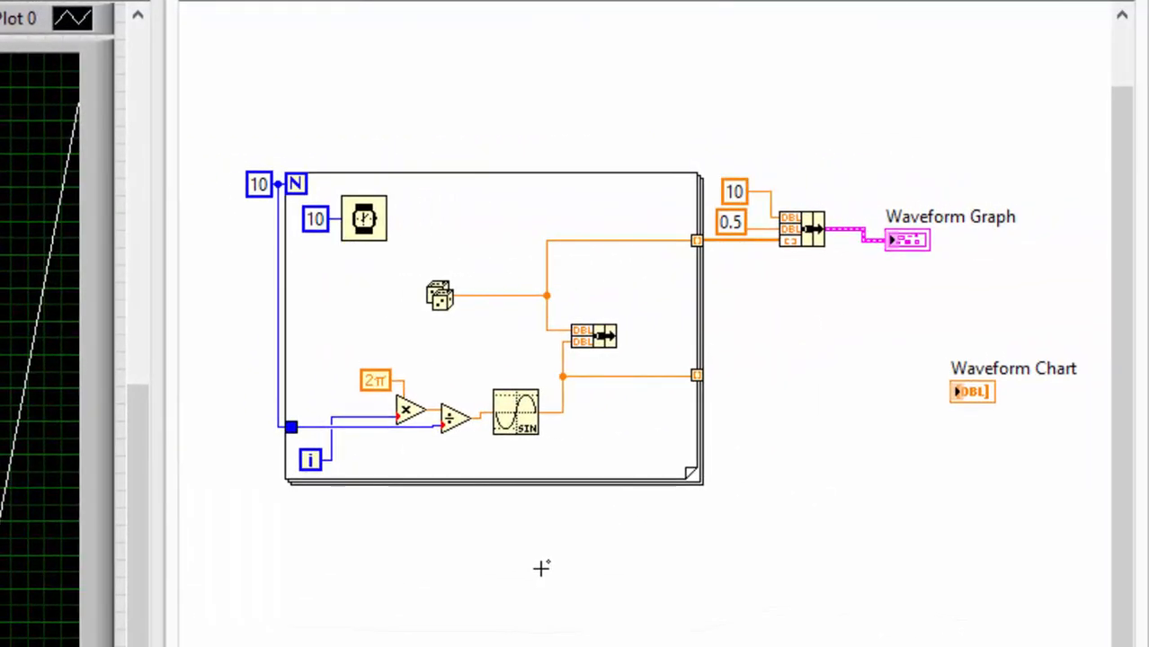
mouse_move(826, 345)
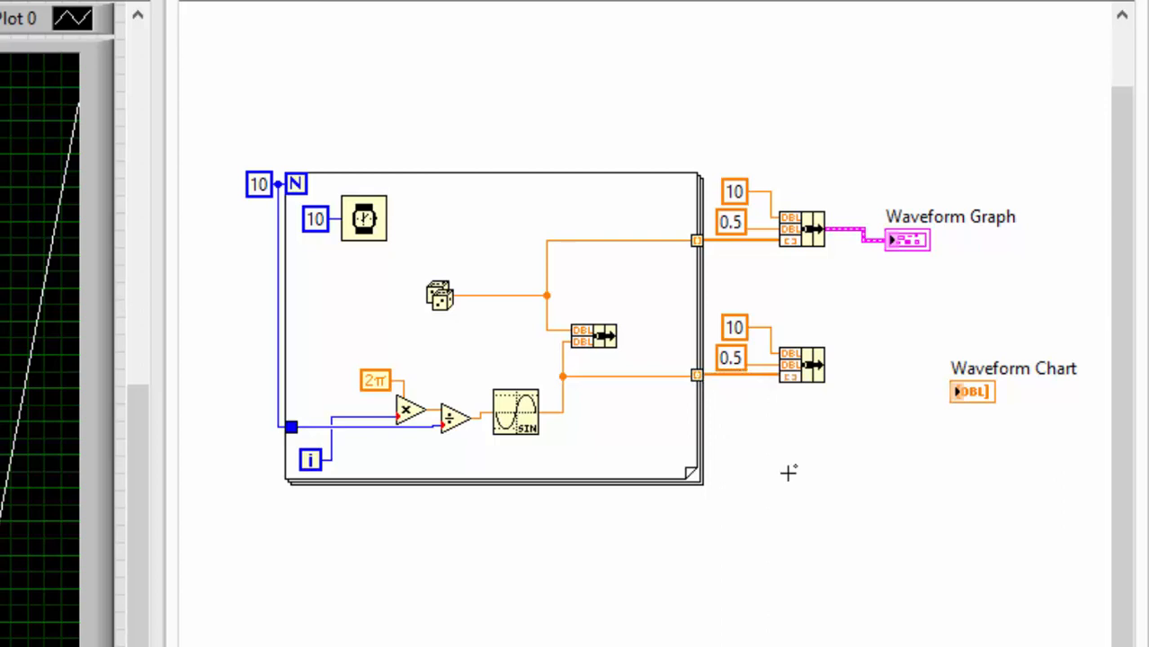
mouse_move(738, 333)
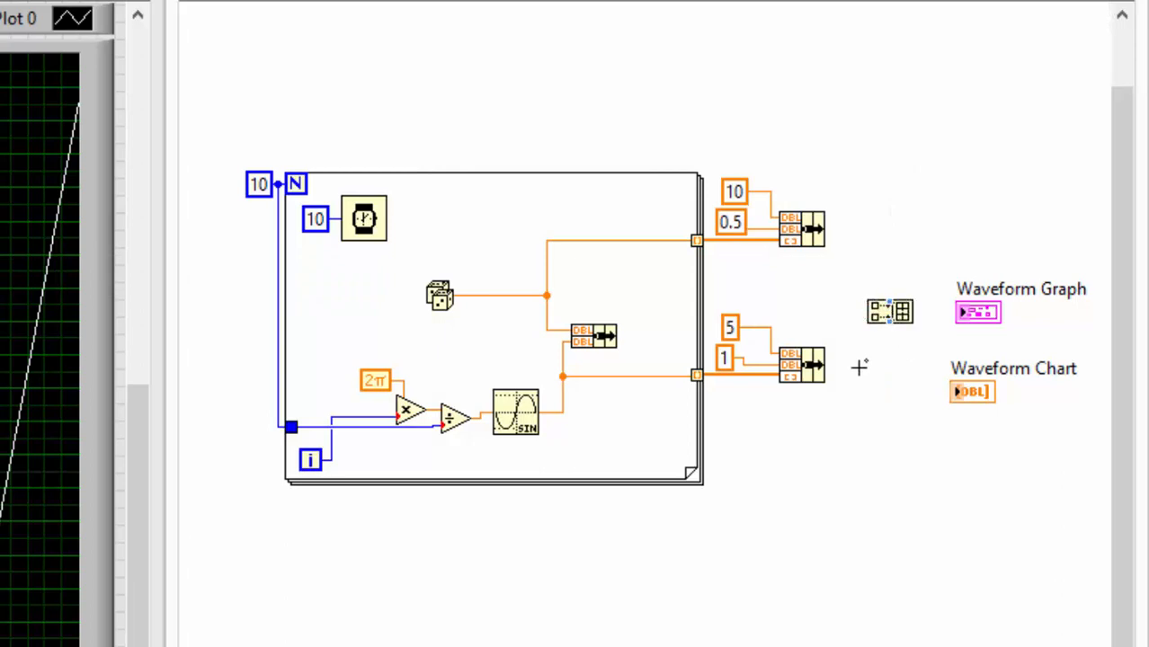
Wire the sine array's Bundle output into the Build Array node
drag(823, 368, 890, 311)
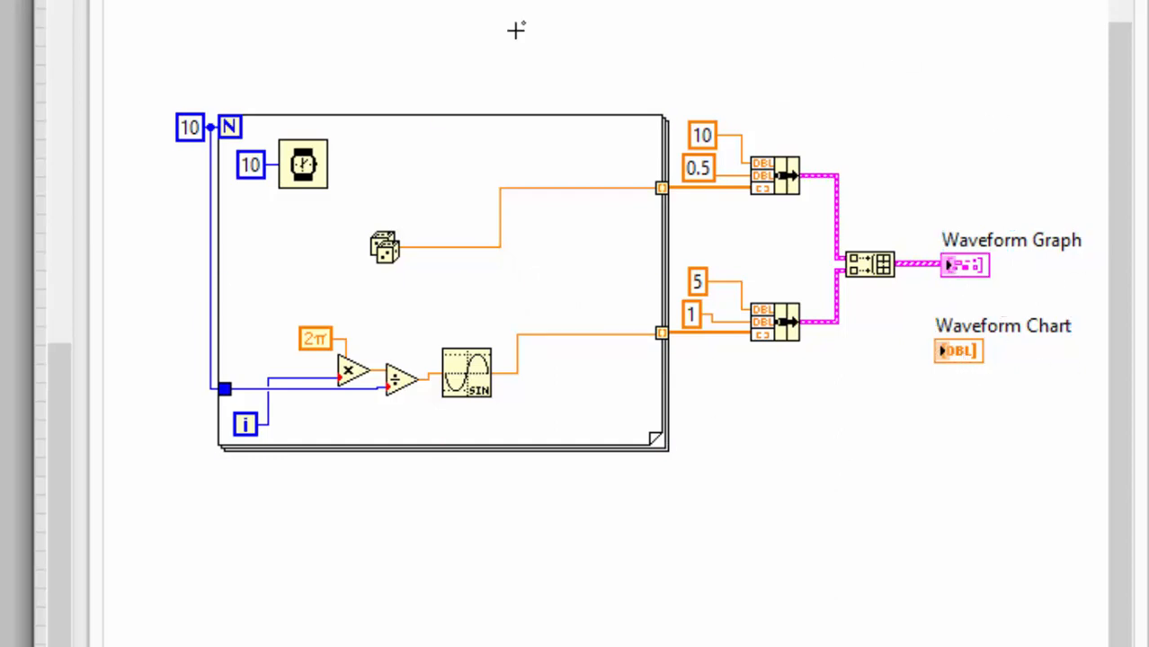
mouse_move(456, 108)
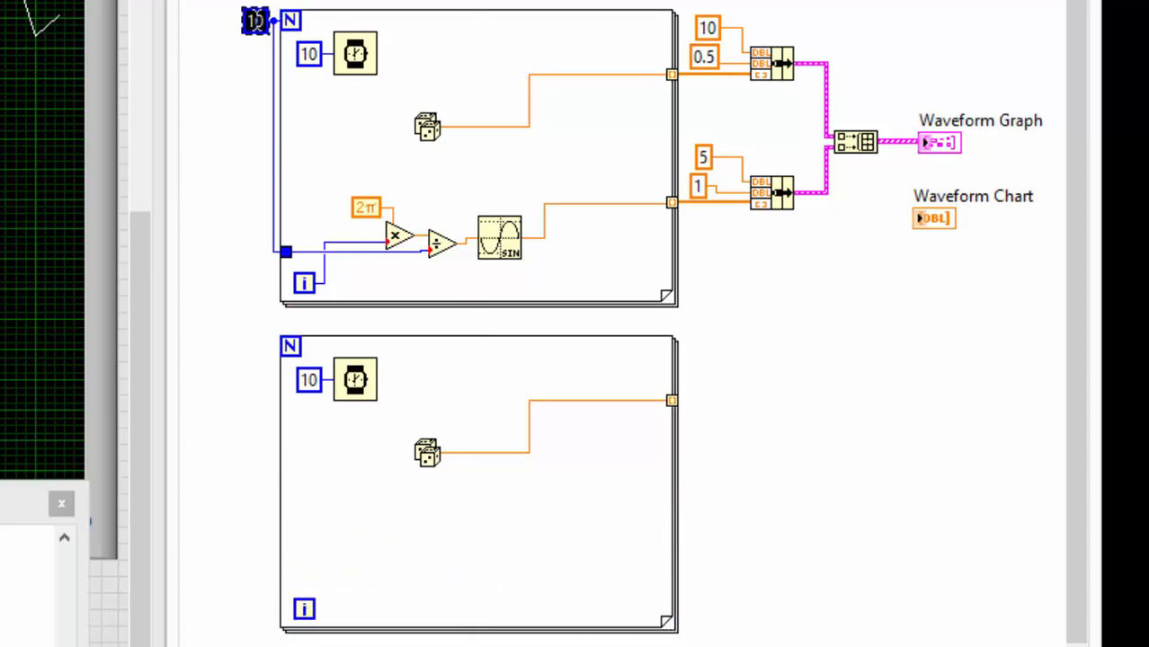
Enter a loop count of 100 and add a count constant for the second For Loop
text(100)
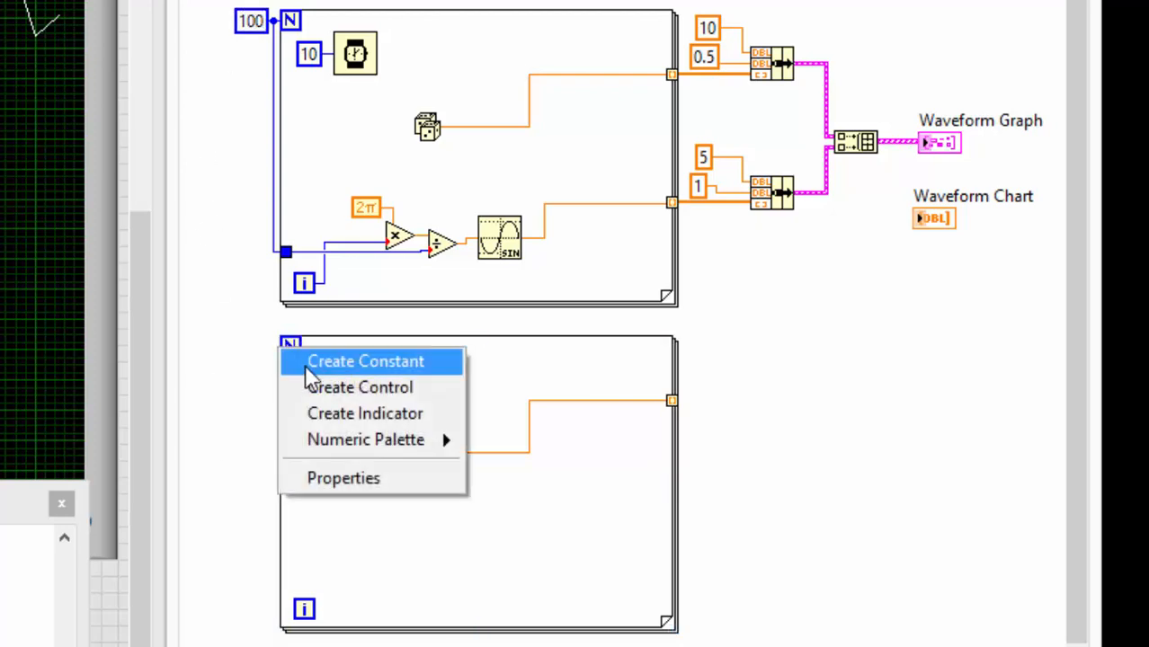
click(367, 362)
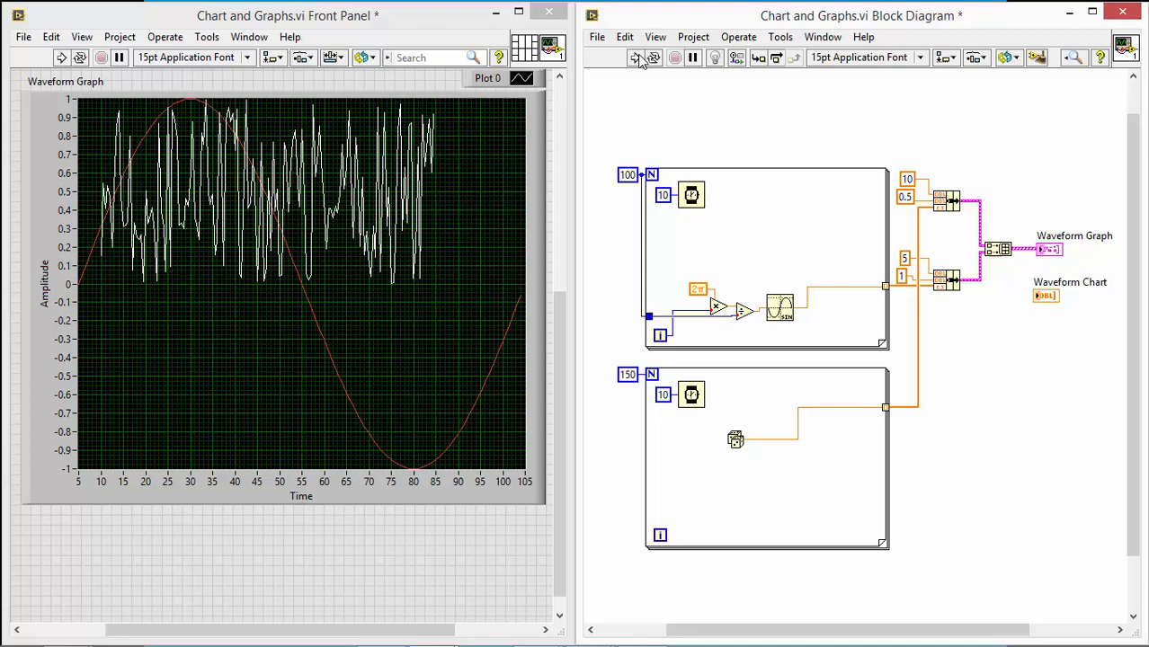
mouse_move(635, 58)
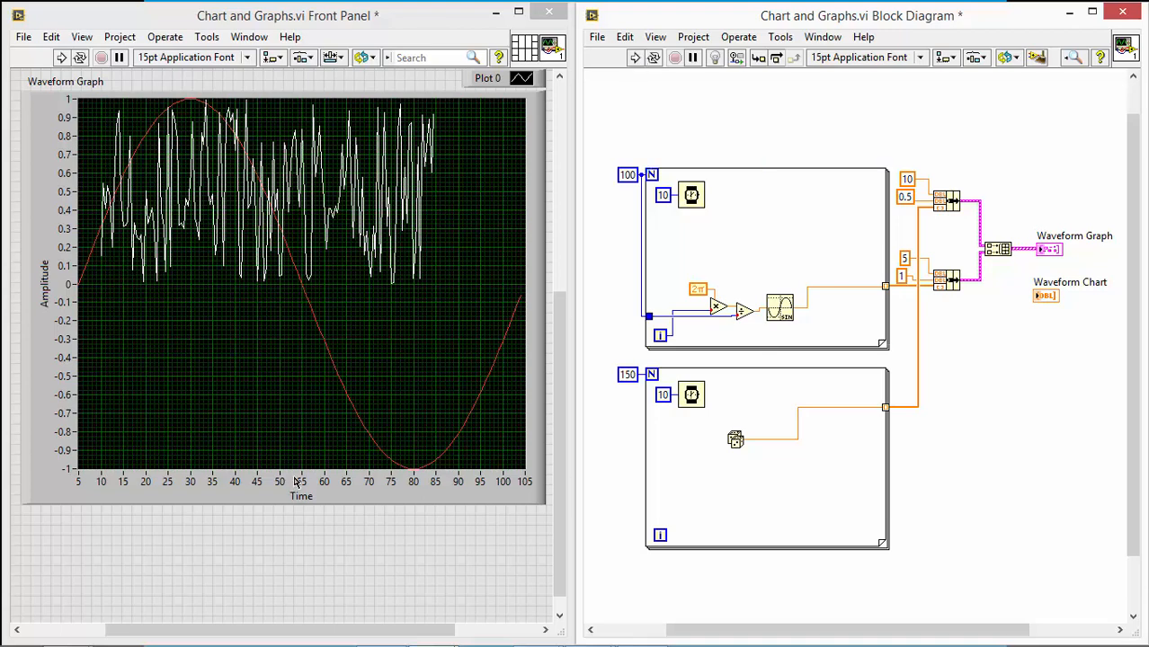
mouse_move(416, 495)
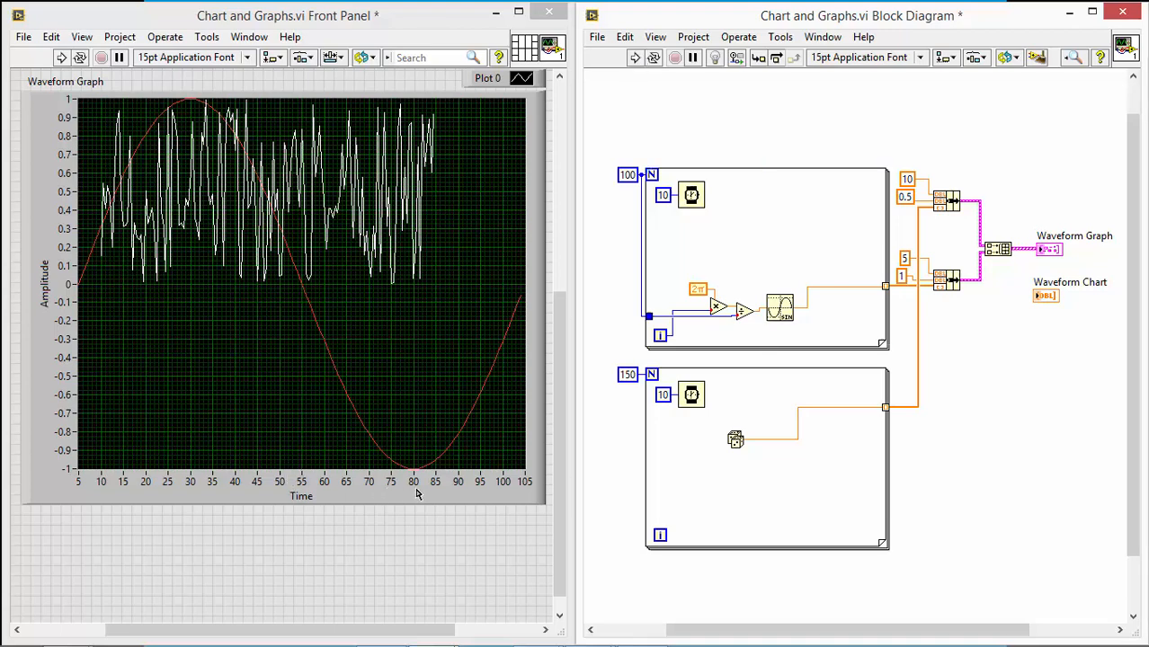